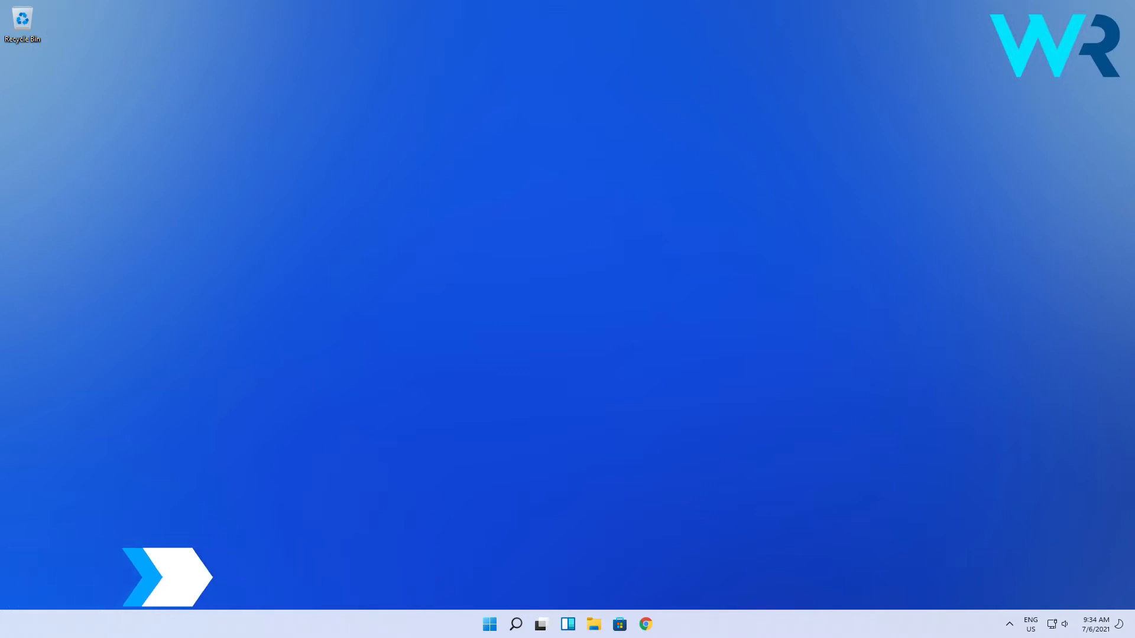
- Bring up the Windows security screen with Lock, Sign out and Task Manager options
key("ctrl+alt+delete")
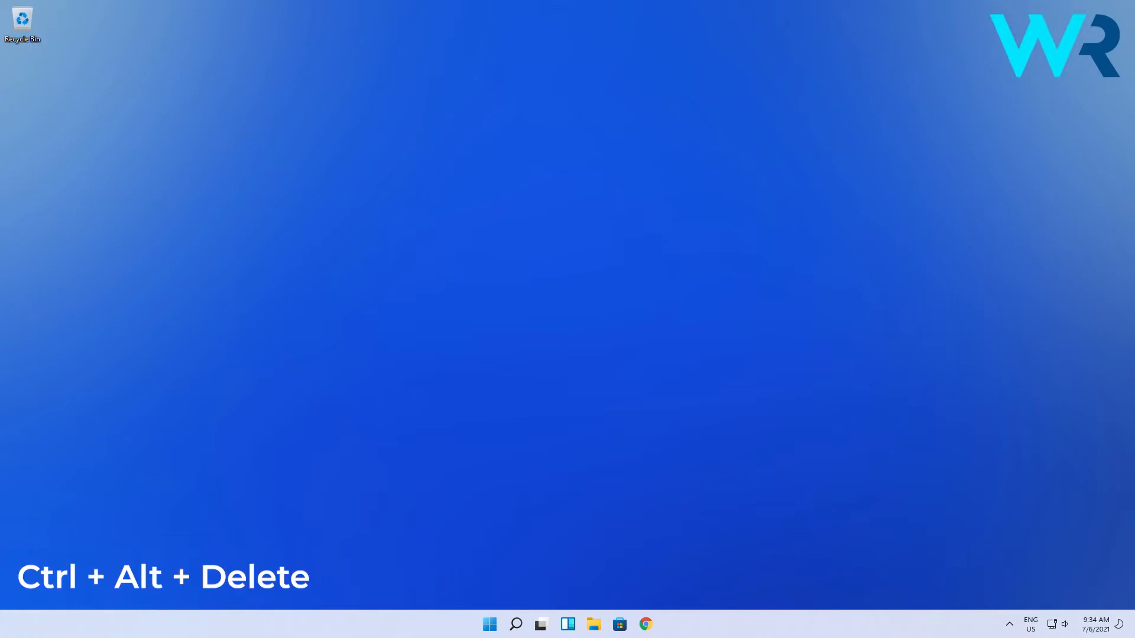
key("ctrl+alt+delete")
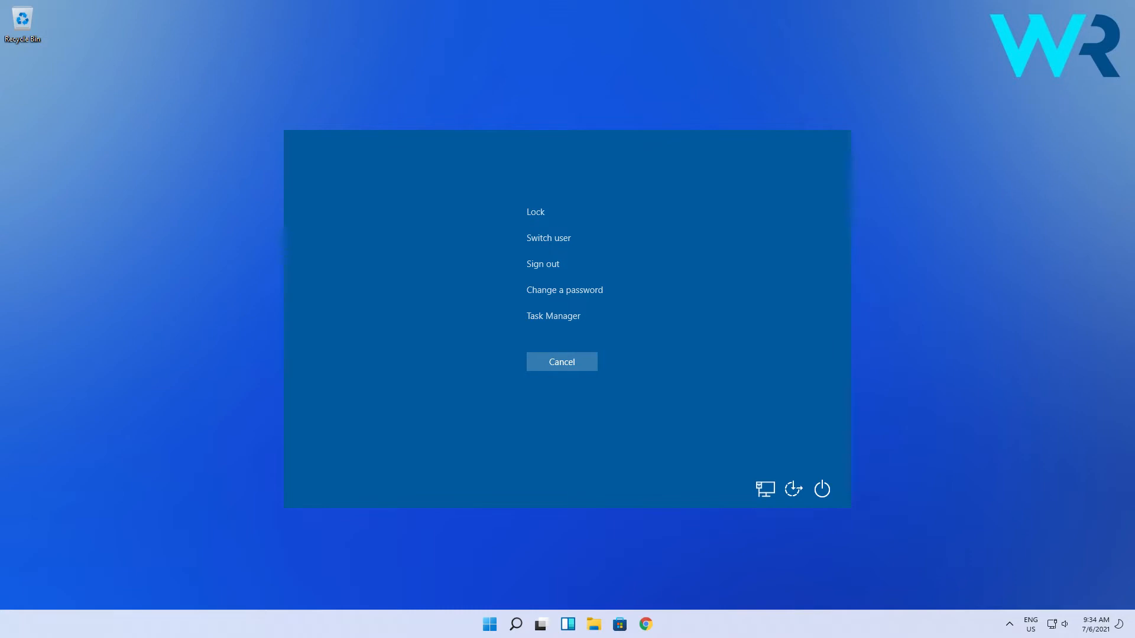
- Launch a Command Prompt from Task Manager's Run new task dialog by entering cmd
left_click(552, 316)
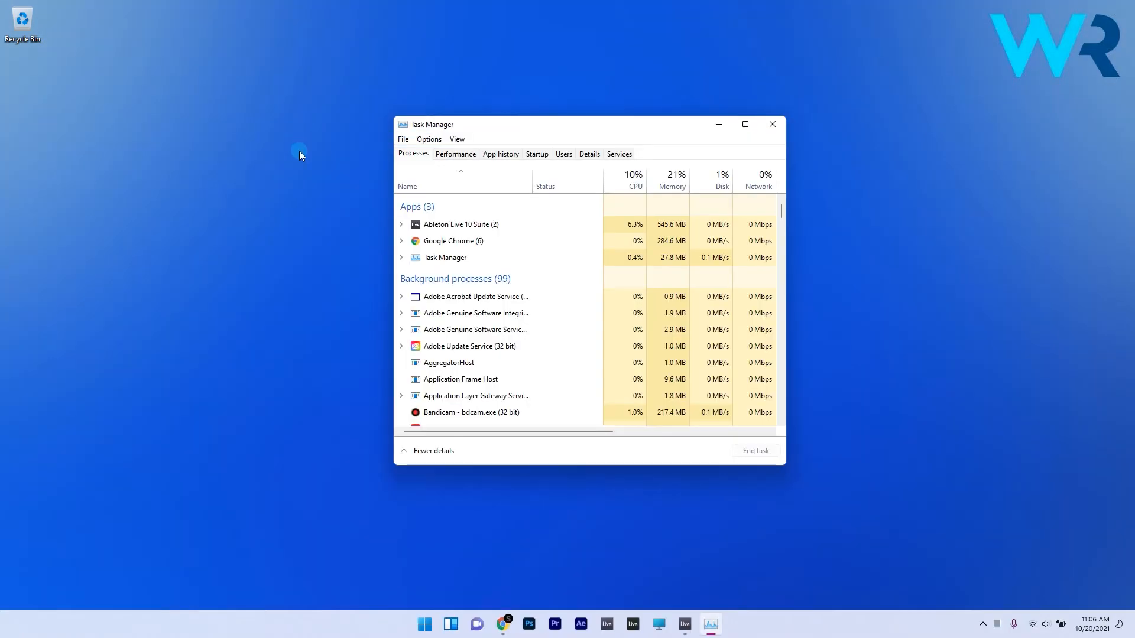
left_click(401, 139)
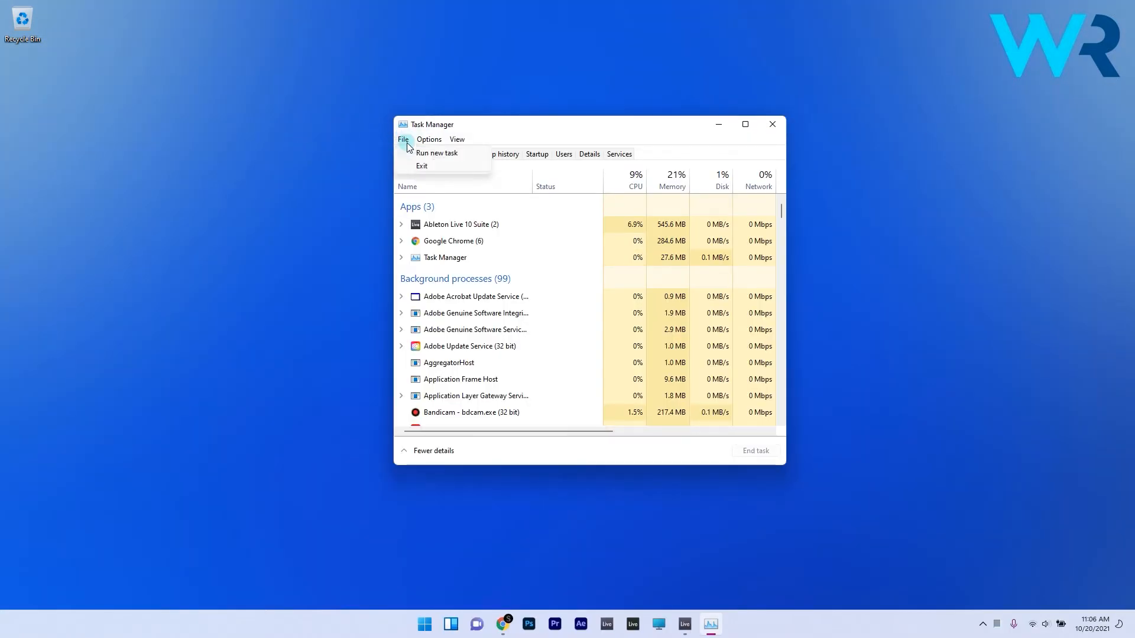
mouse_move(440, 152)
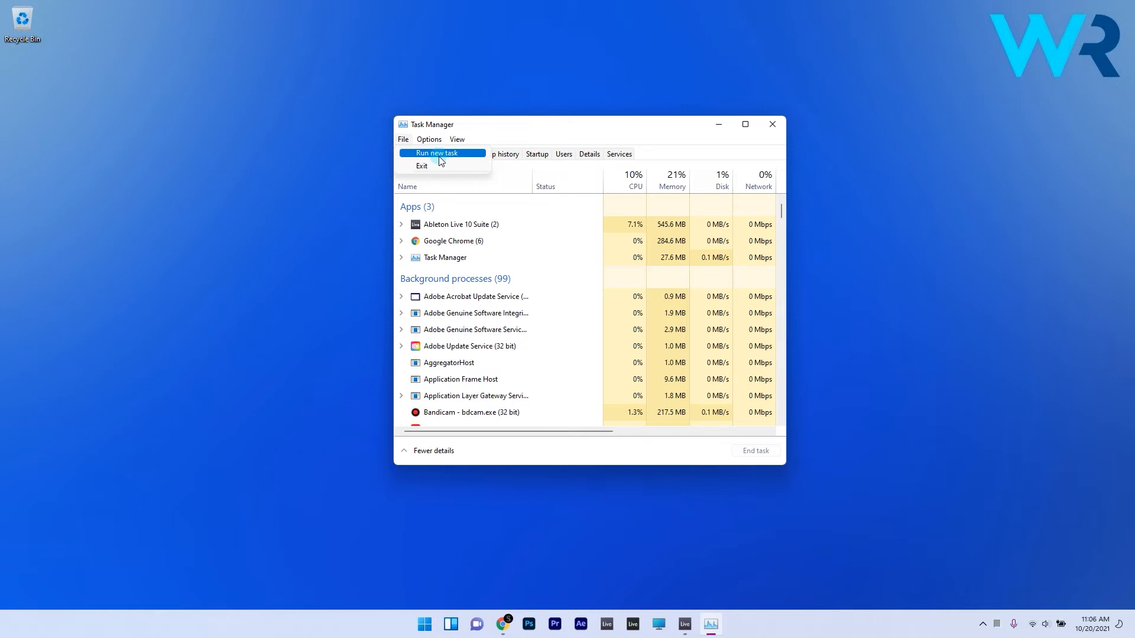
left_click(436, 152)
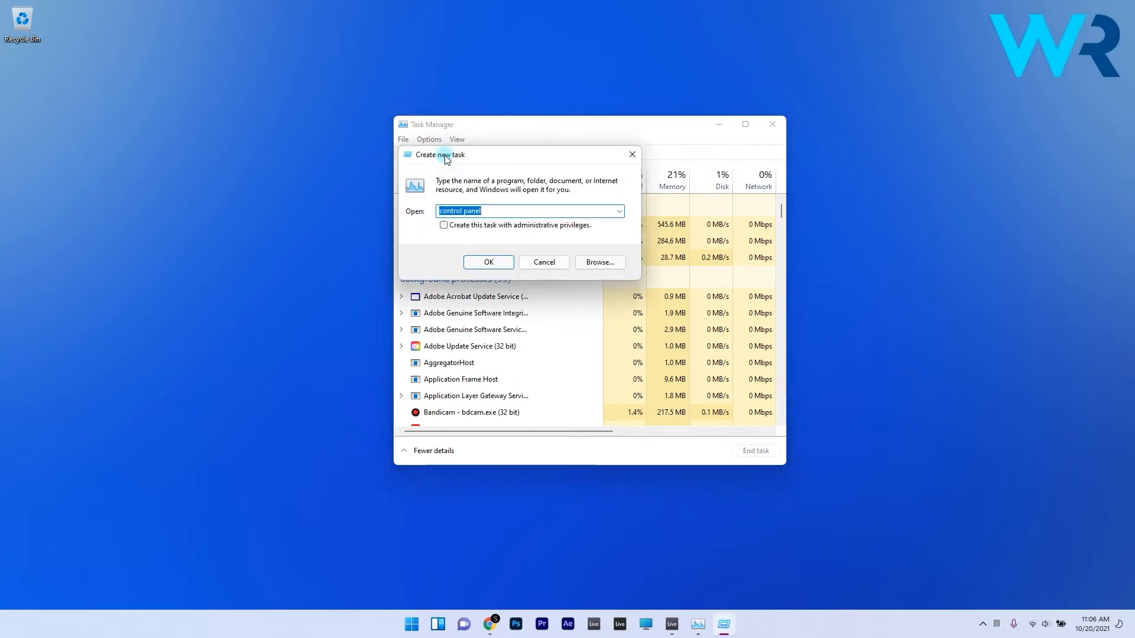
type("cmd")
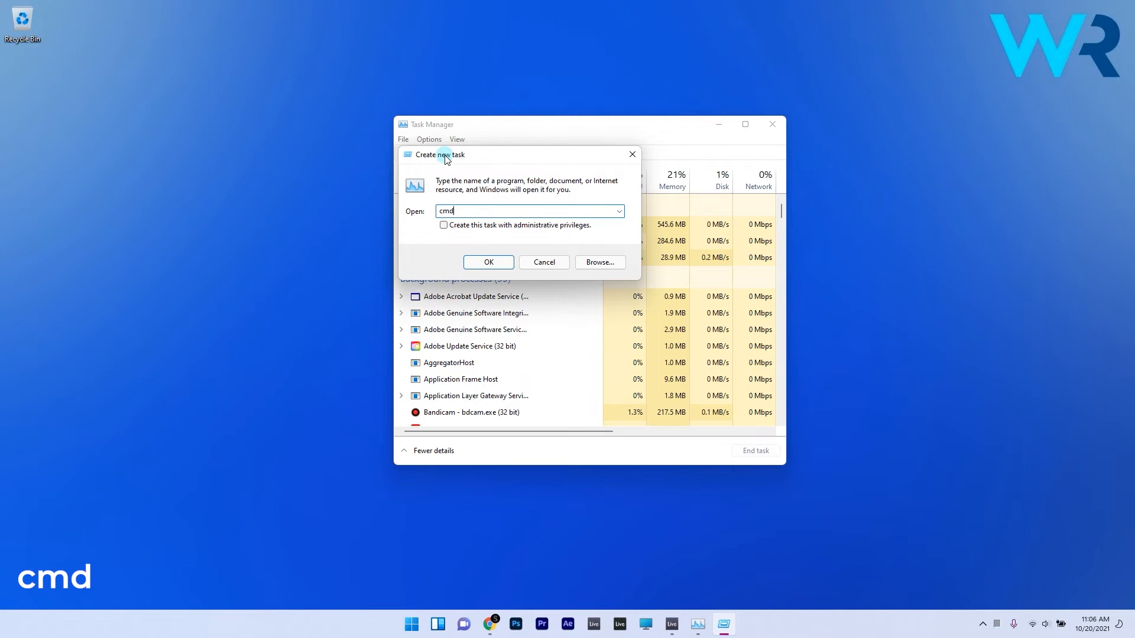
left_click(489, 262)
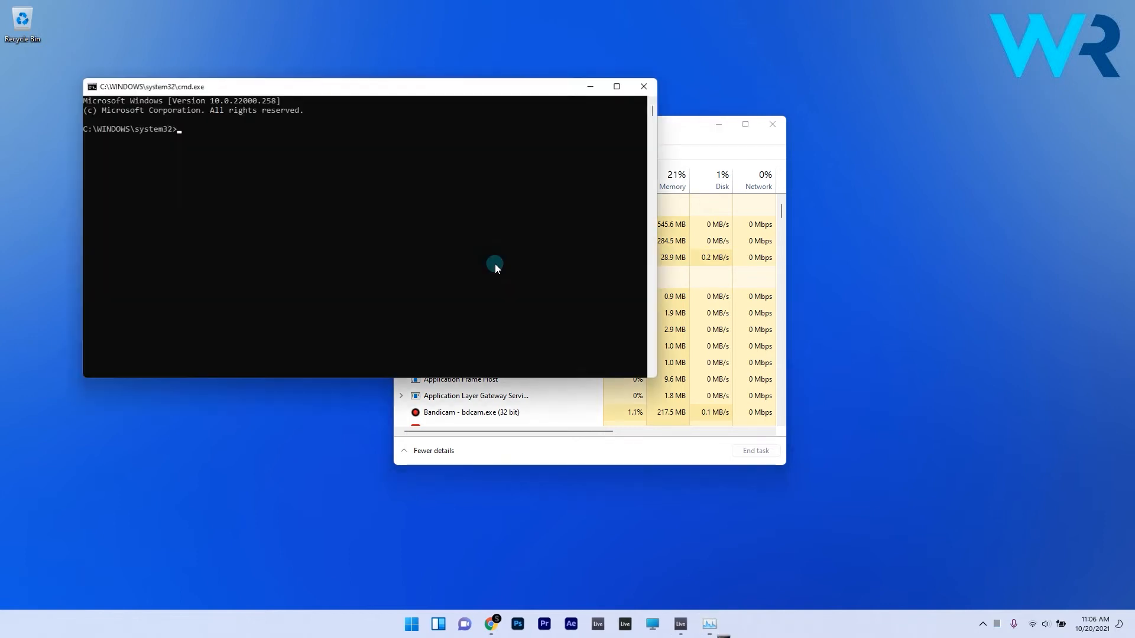
- Run reg delete on HKCU\...\IrisService /f chained with shutdown -r -t 0, then reach the security screen
left_click_drag(145, 86, 362, 124)
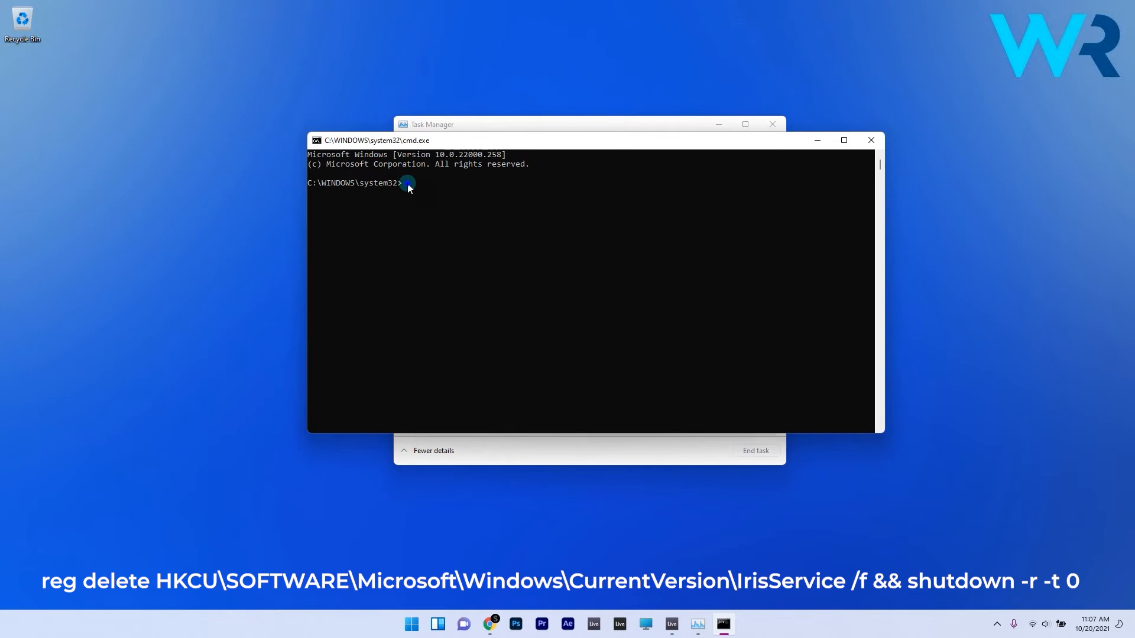
type("reg delete HKCU\\SOFTWARE\\Microsoft\\Windows\\CurrentVersion\\IrisService /f && shutdown -r -t 0")
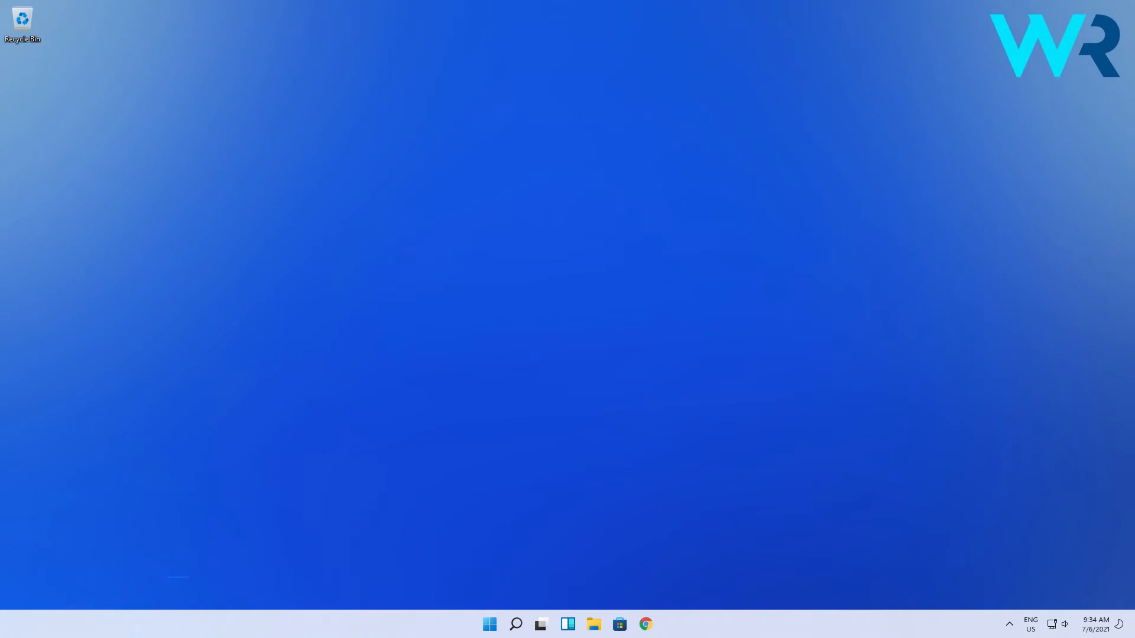
key("ctrl+alt+delete")
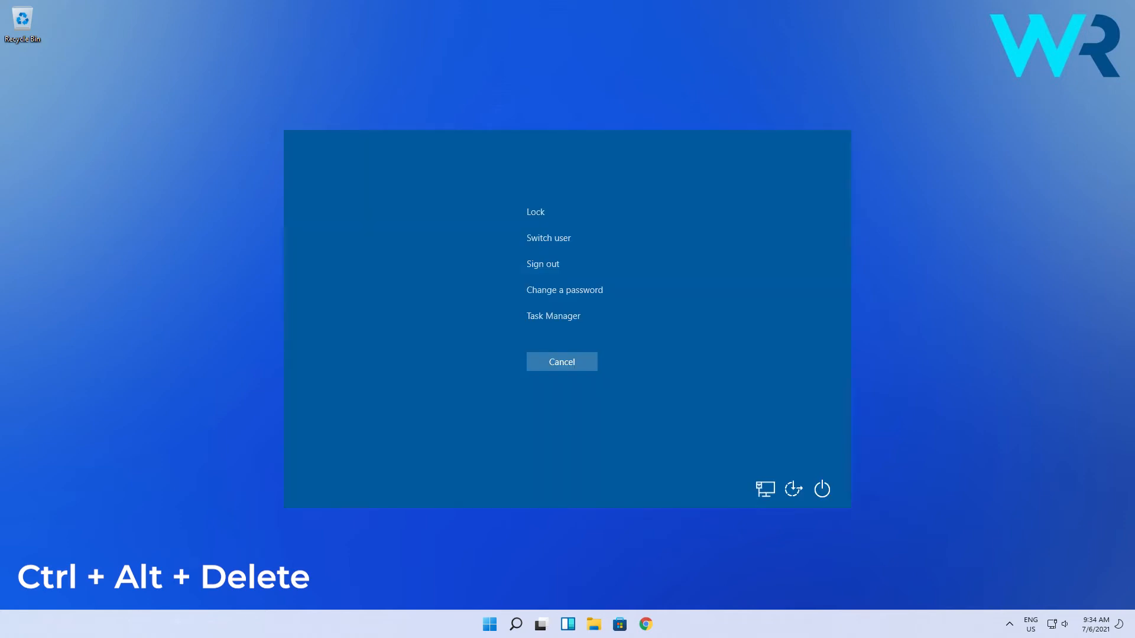
- Reopen Task Manager after the restart and begin a new task for Control Panel
left_click(552, 316)
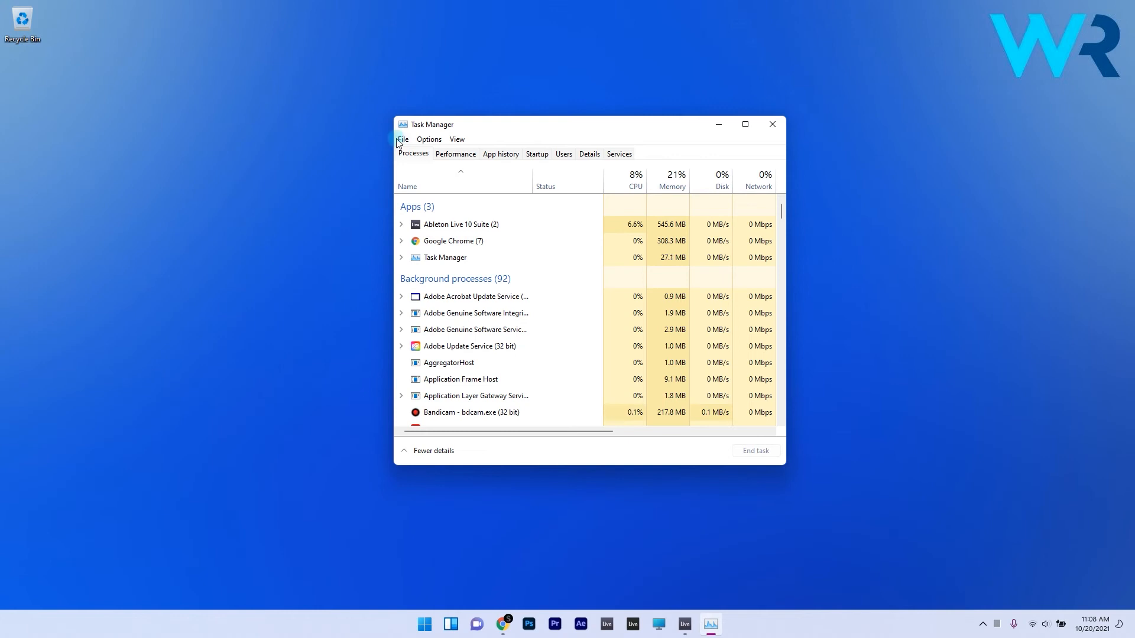
left_click(402, 139)
type("control p")
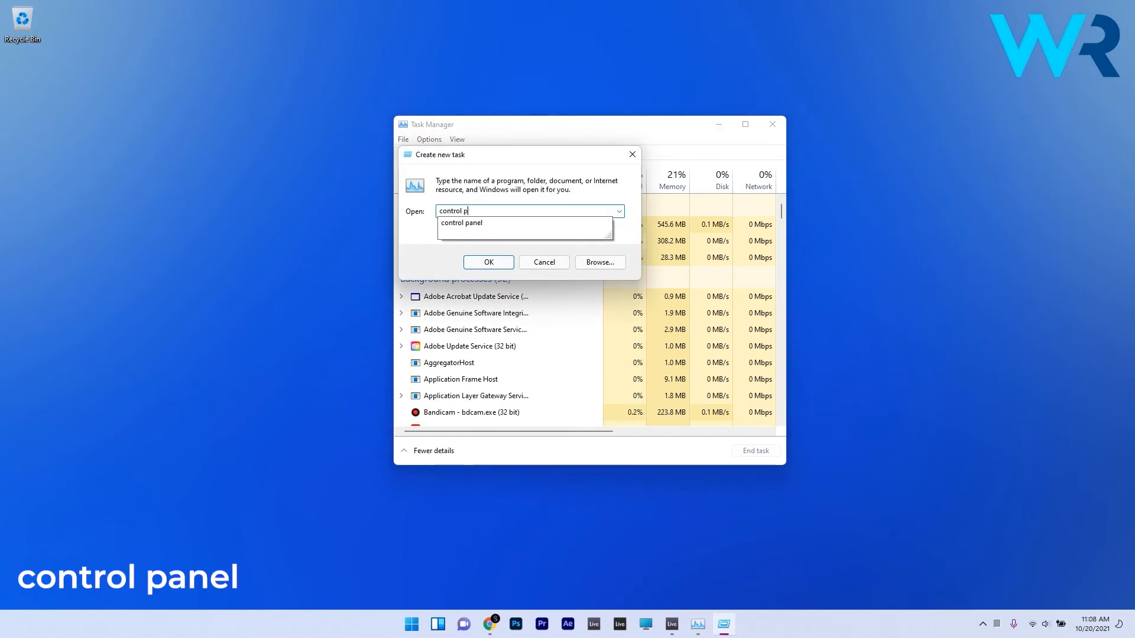
- In Date and Time's Internet Time settings, turn off Synchronize with an Internet time server
left_click(488, 262)
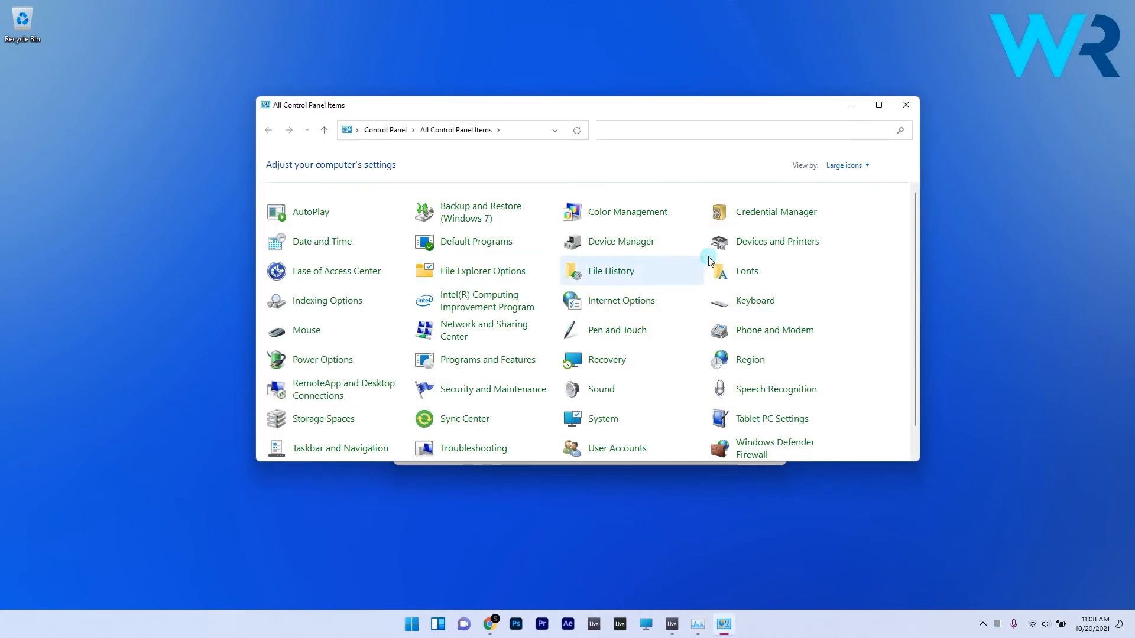
mouse_move(334, 242)
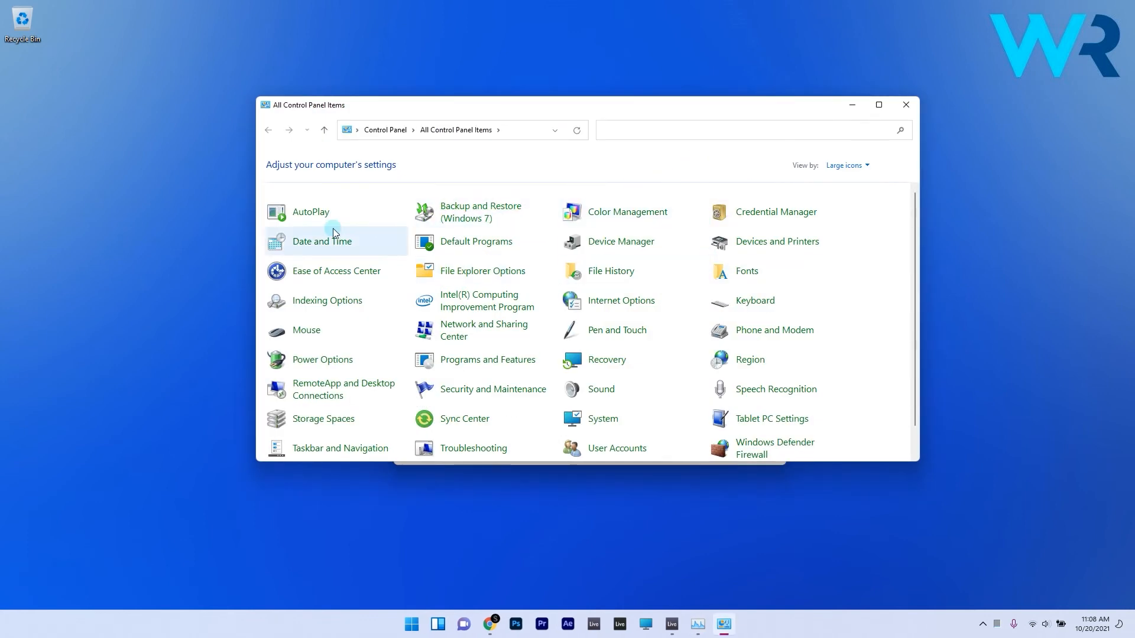
double_click(321, 241)
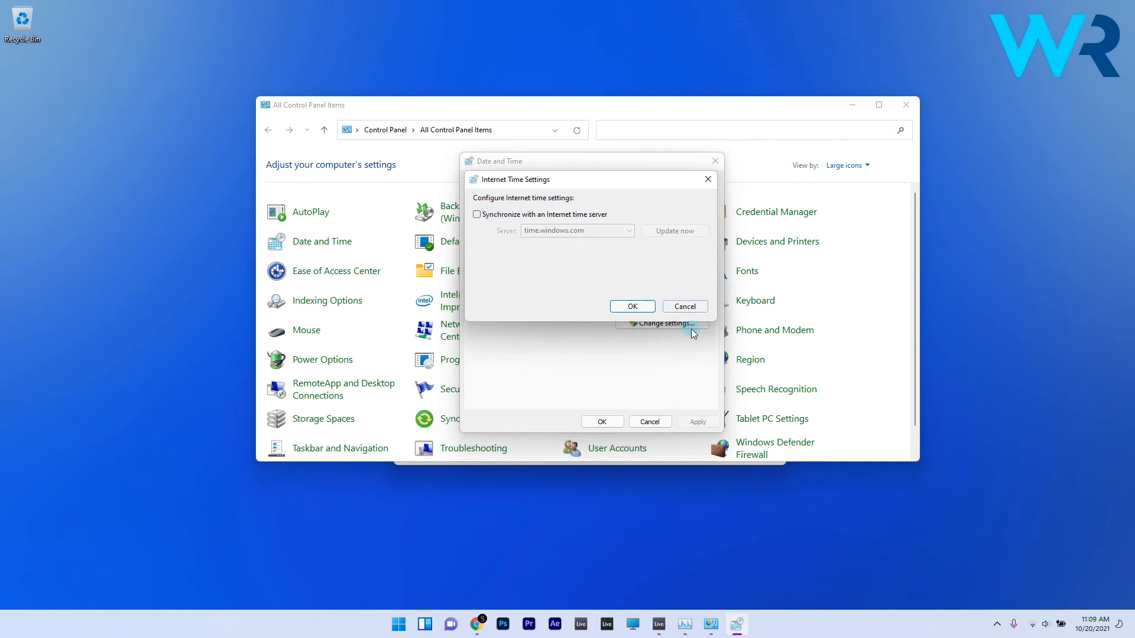
left_click(630, 306)
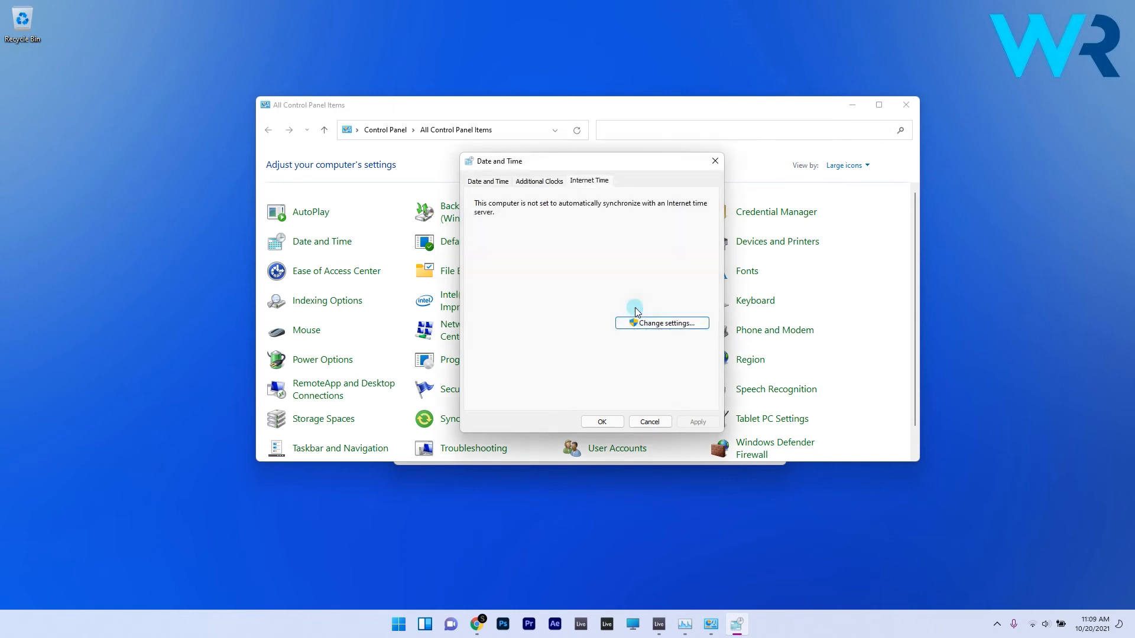
mouse_move(624, 316)
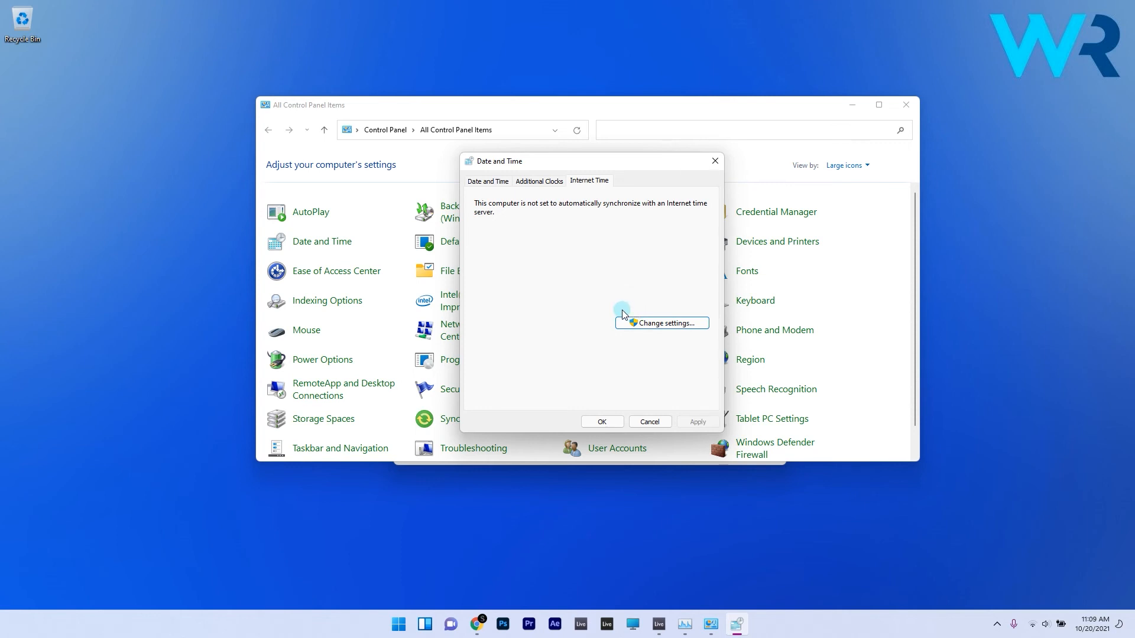
- Set the system clock back to 1:09 AM on October 20, 2021 via Change date and time
left_click(487, 180)
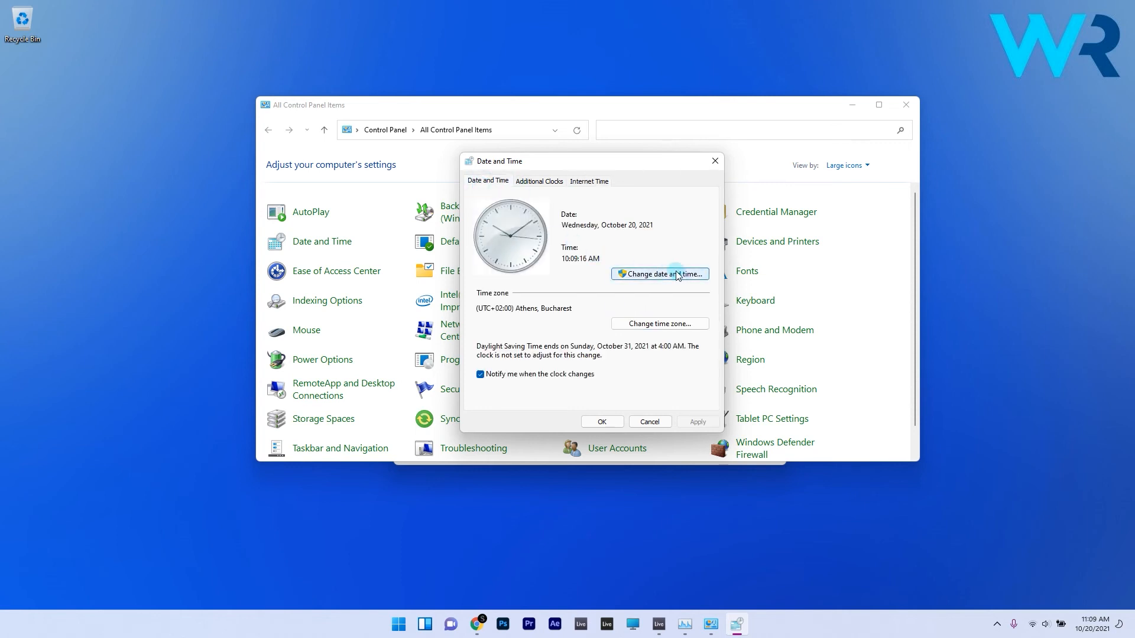
left_click(659, 273)
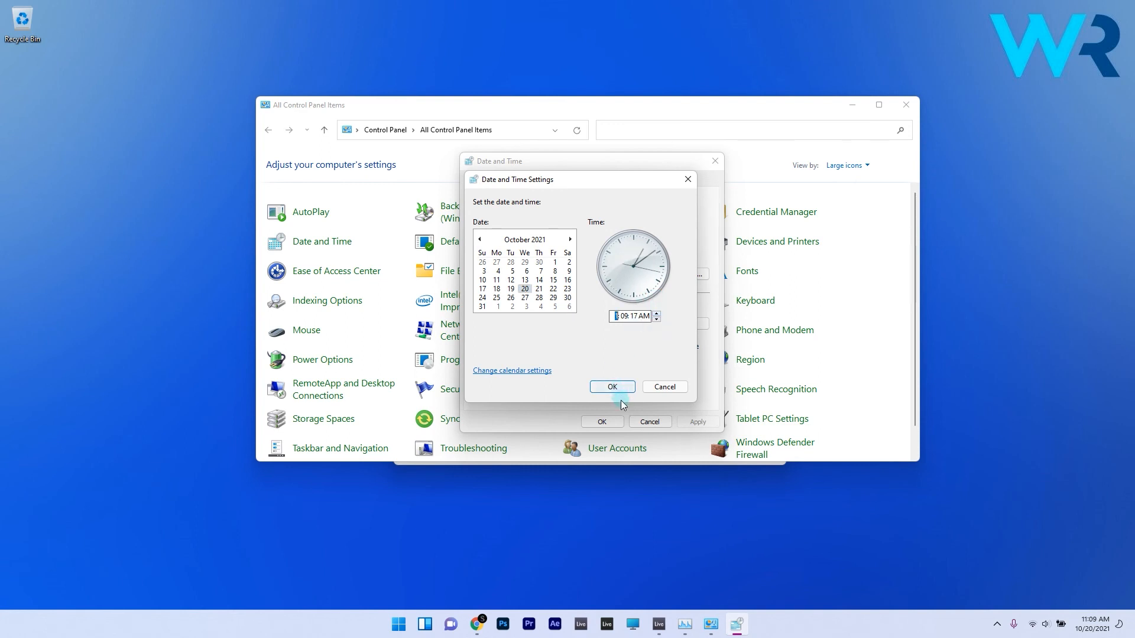
left_click(611, 387)
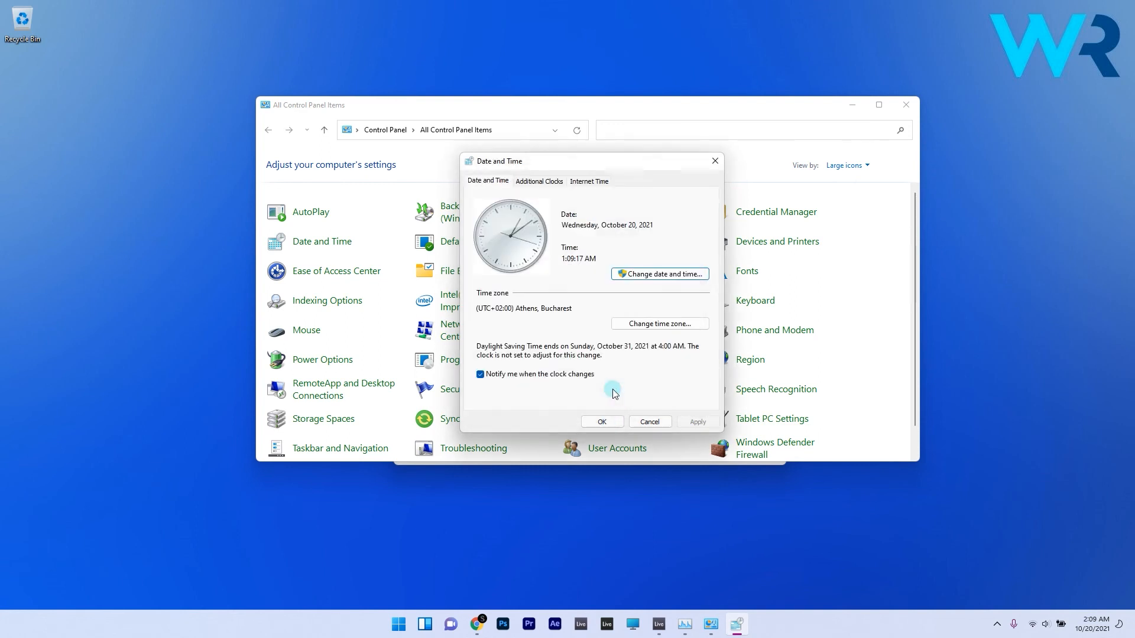